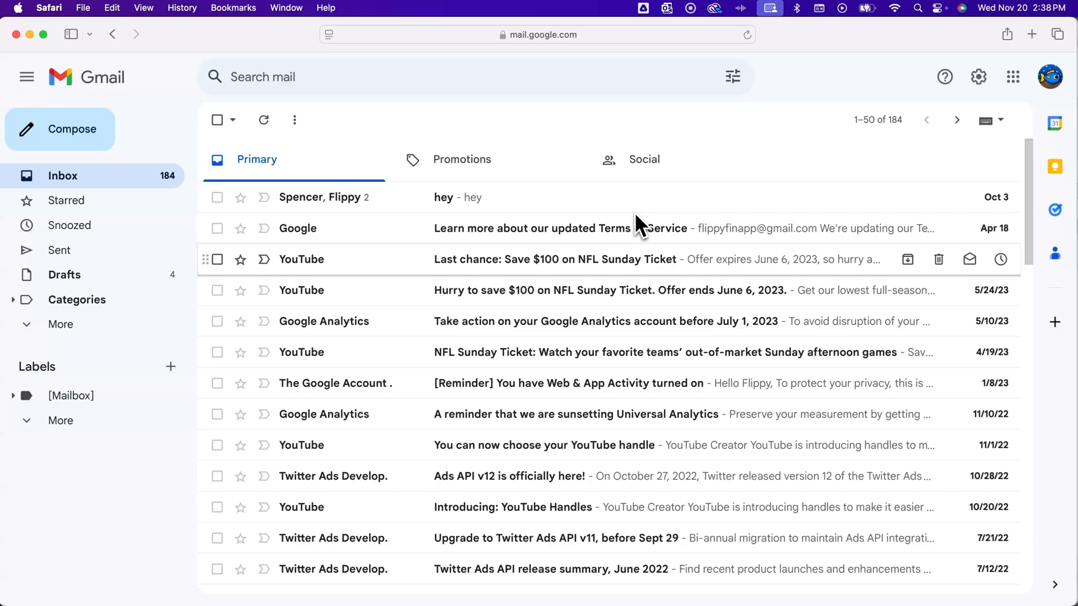
{"action": "mouse_move", "coordinate": [78, 366]}
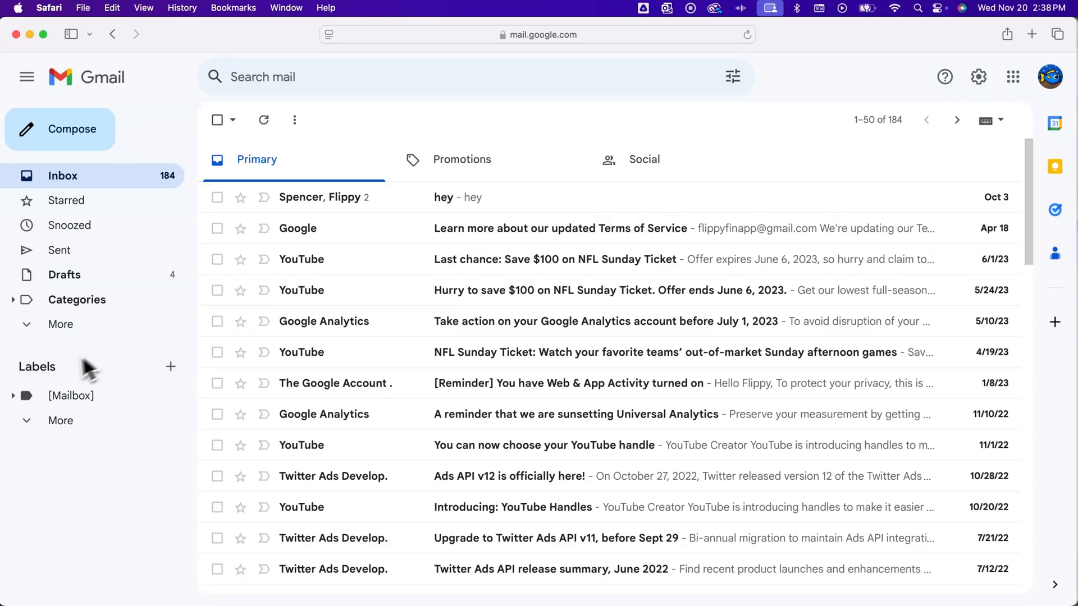
{"action": "mouse_move", "coordinate": [32, 369]}
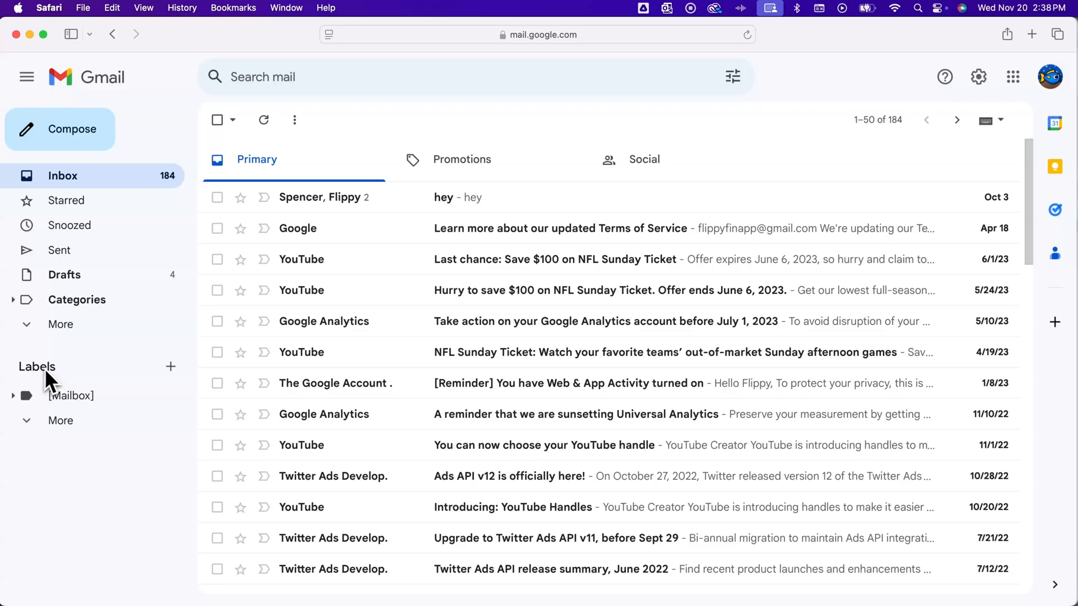
{"action": "mouse_move", "coordinate": [56, 381]}
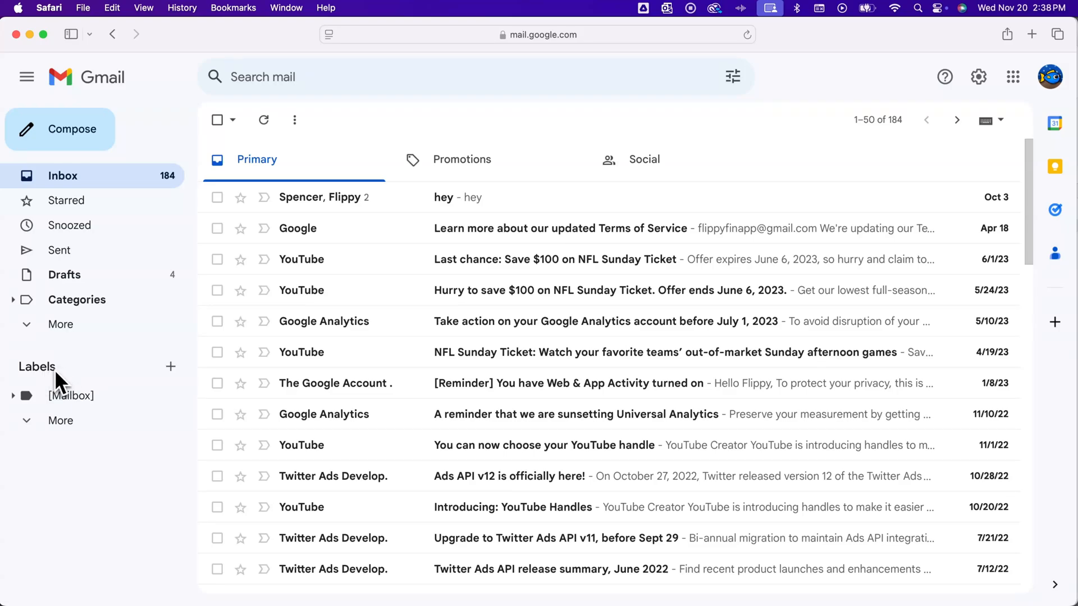
{"action": "mouse_move", "coordinate": [99, 380]}
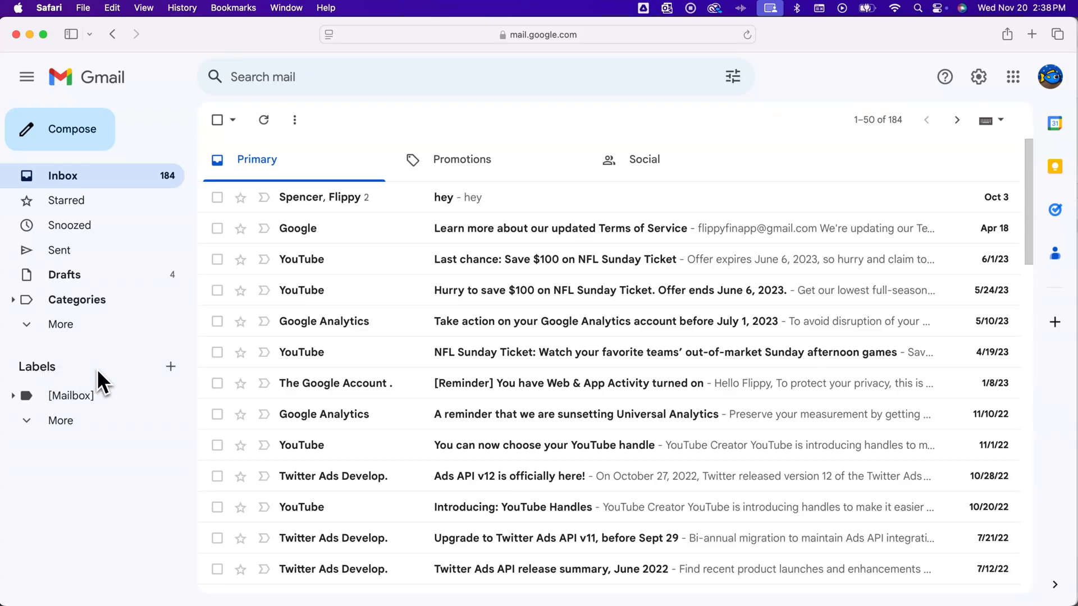
{"action": "mouse_move", "coordinate": [170, 367]}
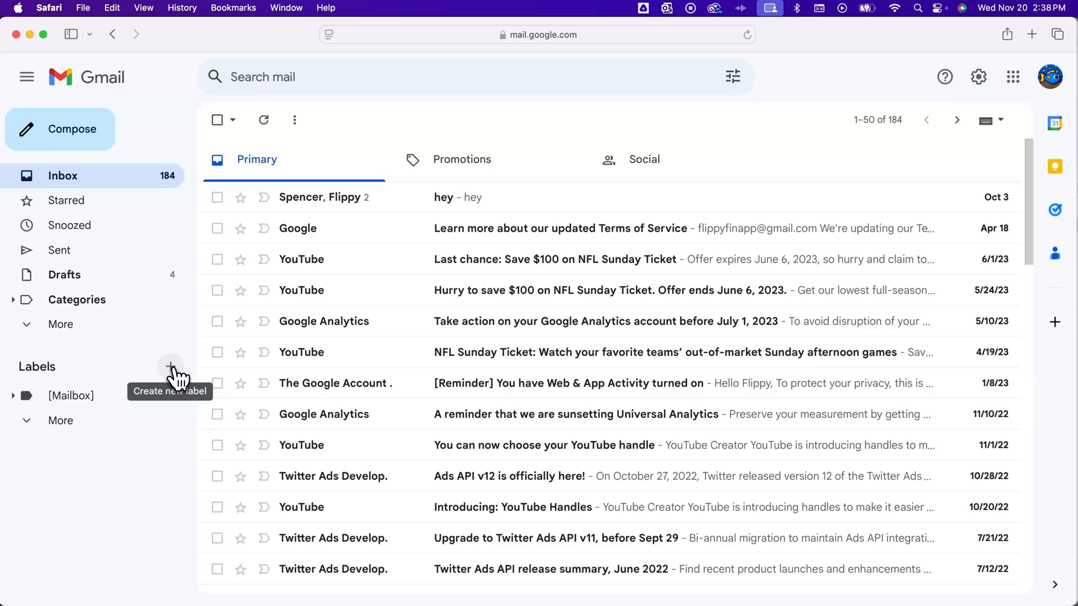
Create a new Gmail label named 'Twitter' from the sidebar.
{"action": "left_click", "coordinate": [169, 365]}
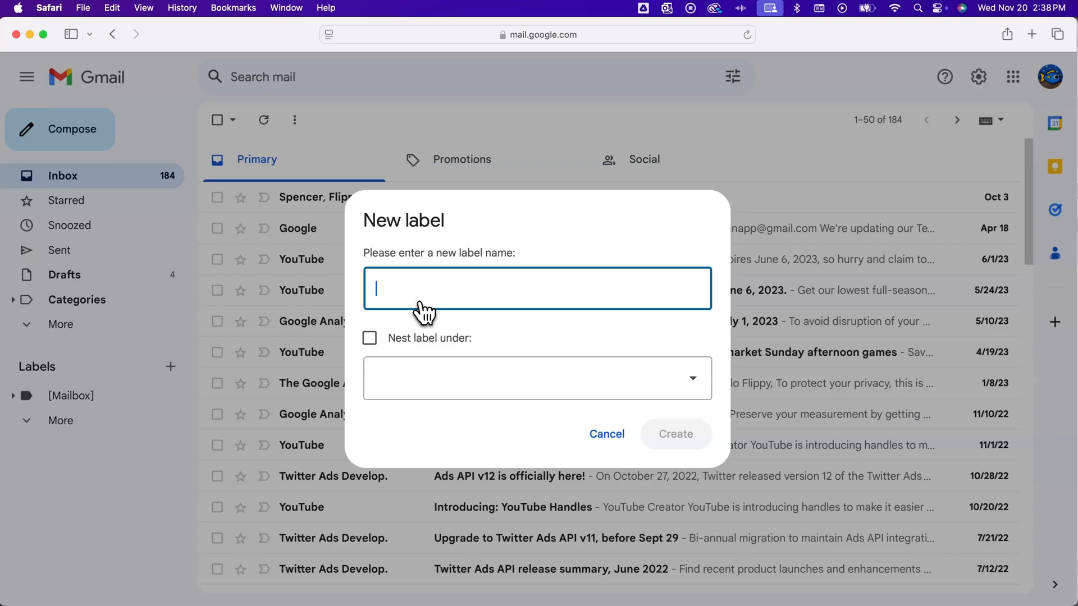
{"action": "type", "text": "Twitter"}
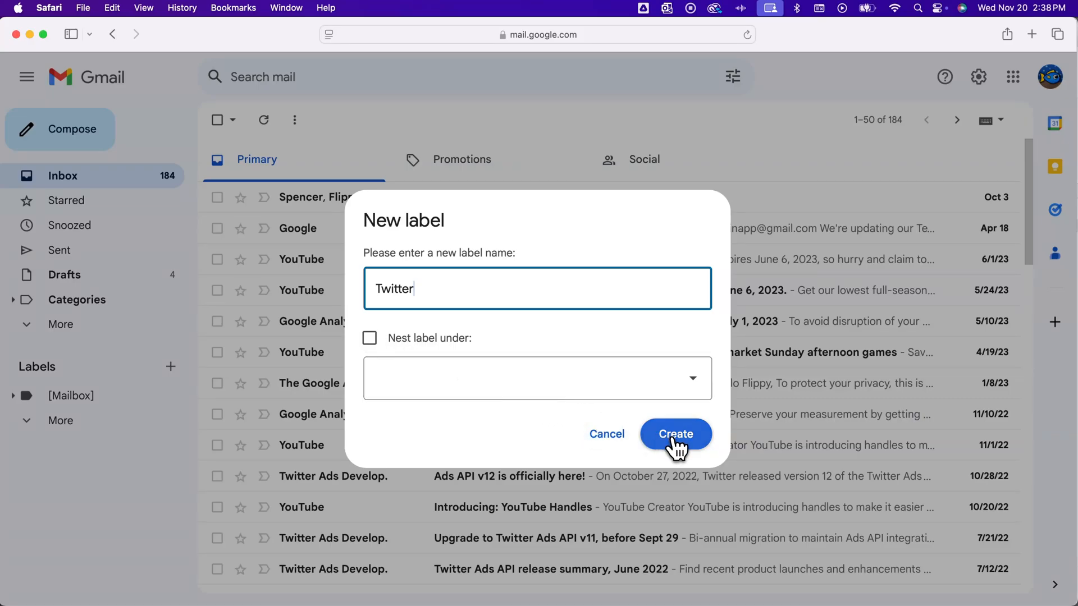
{"action": "left_click", "coordinate": [676, 434]}
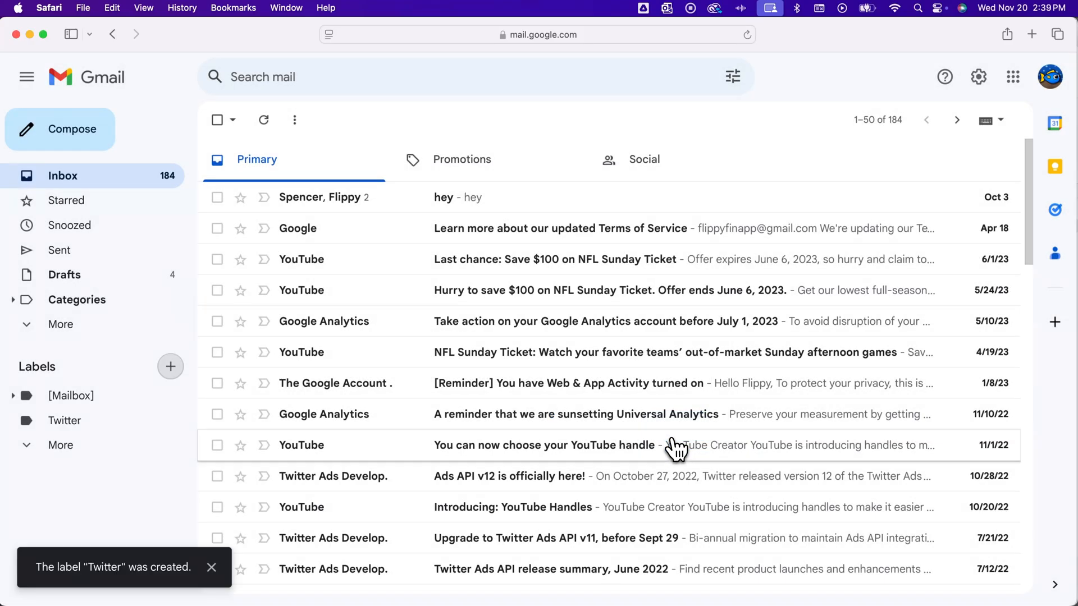
{"action": "mouse_move", "coordinate": [108, 439]}
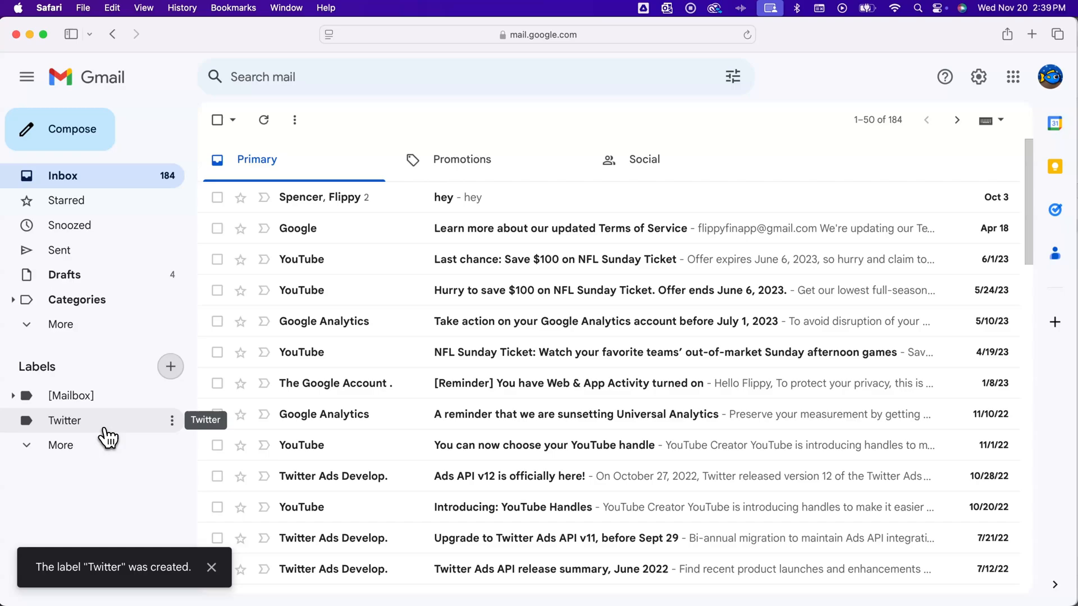
{"action": "left_click", "coordinate": [64, 421]}
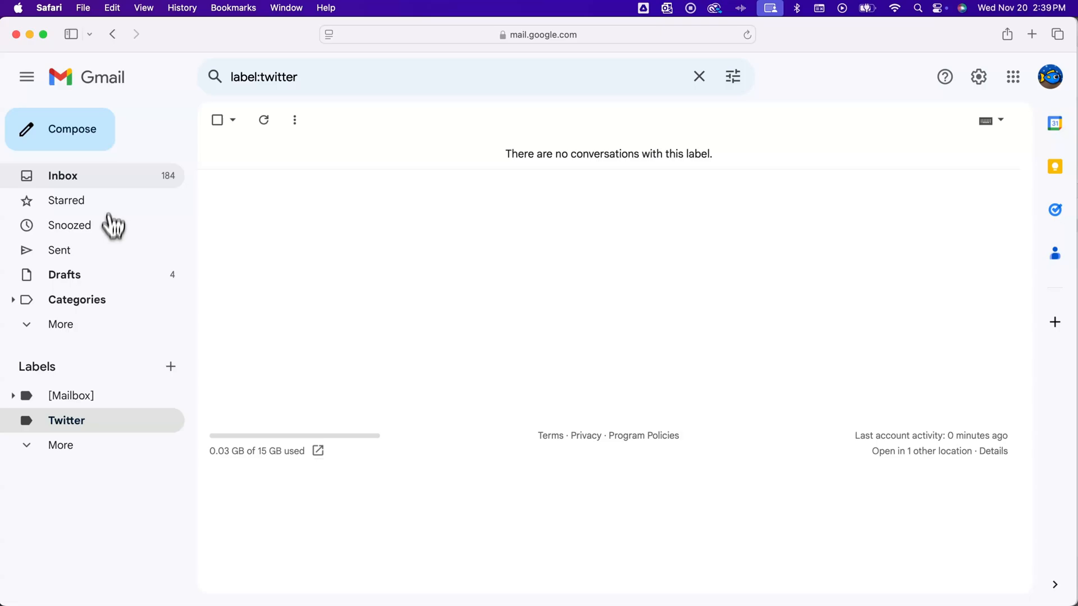
{"action": "left_click", "coordinate": [62, 176]}
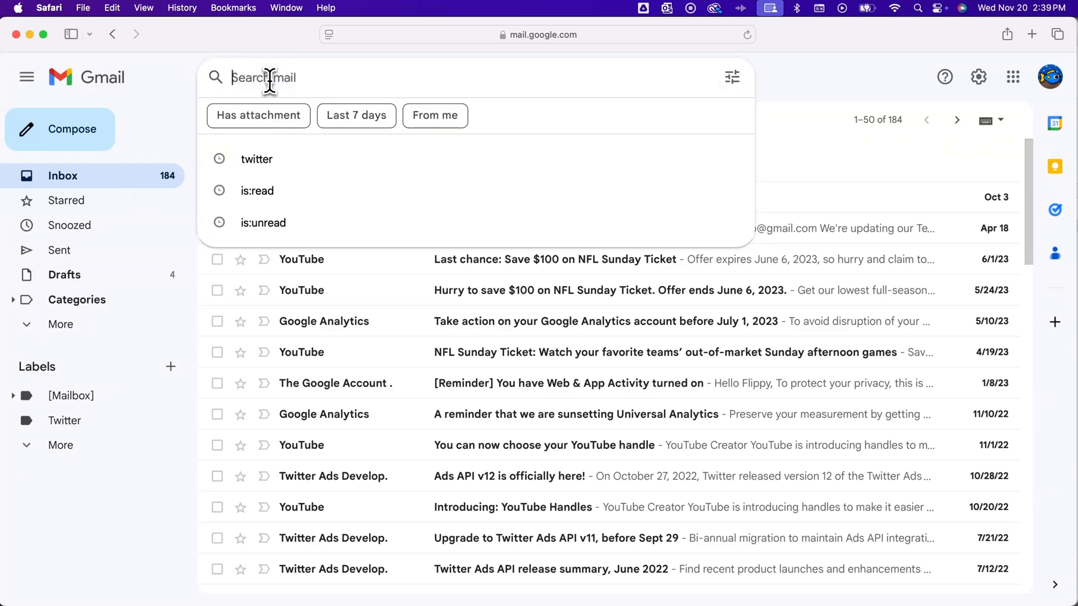
Search mail for 'twitter' and sort the results by Most recent.
{"action": "type", "text": "twitter"}
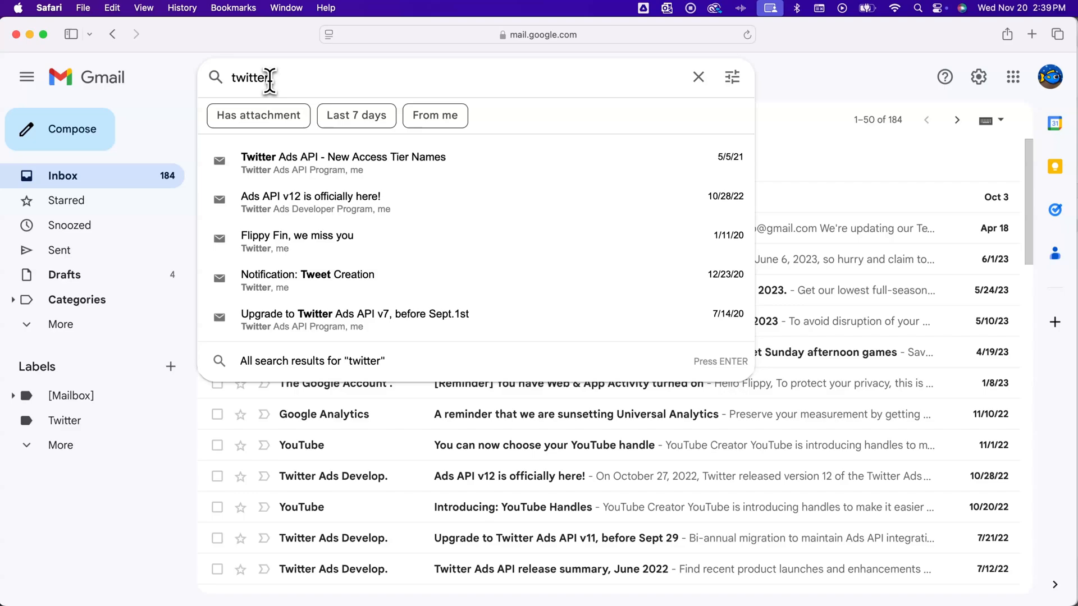
{"action": "key", "text": "Enter"}
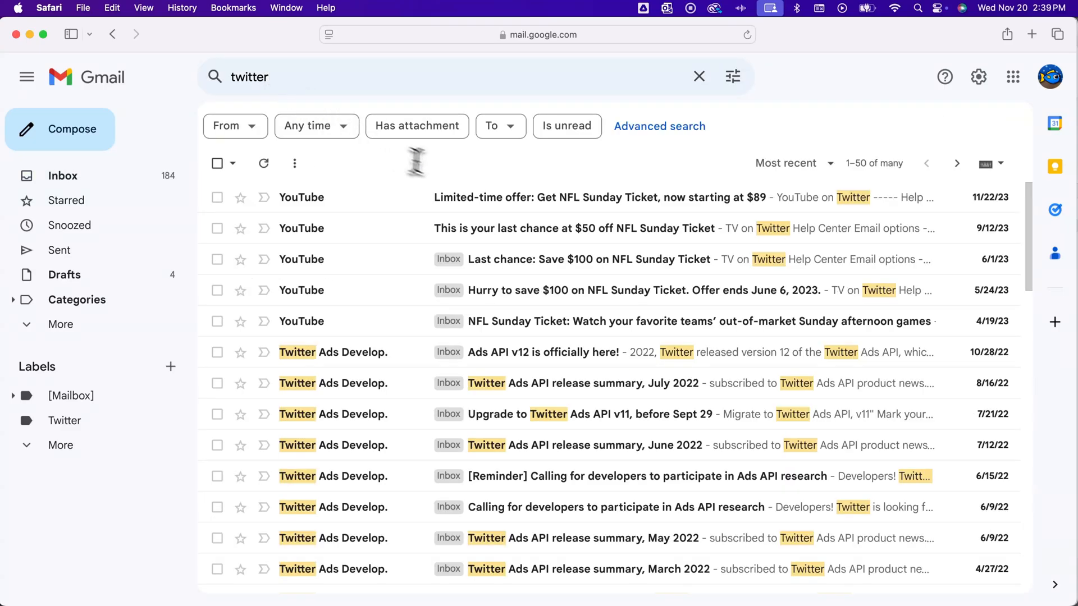
{"action": "mouse_move", "coordinate": [473, 169]}
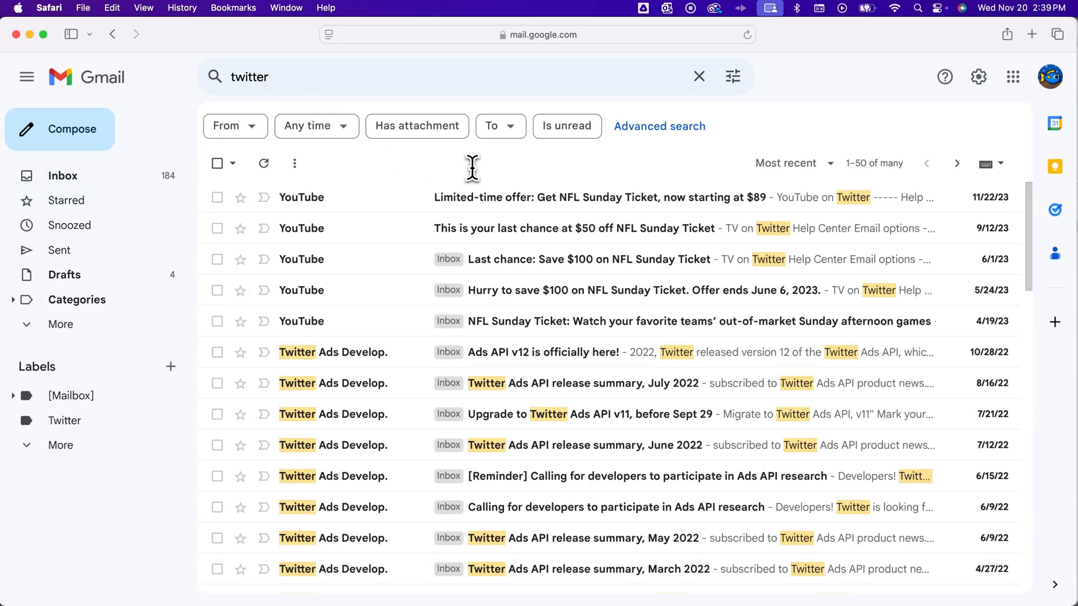
{"action": "mouse_move", "coordinate": [483, 168]}
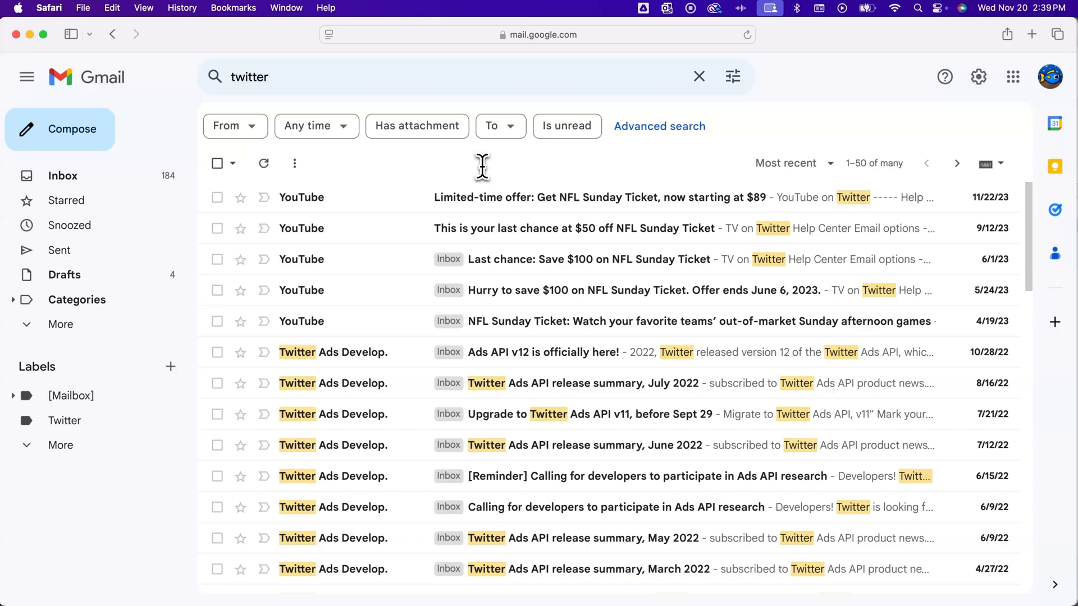
{"action": "left_click", "coordinate": [793, 163]}
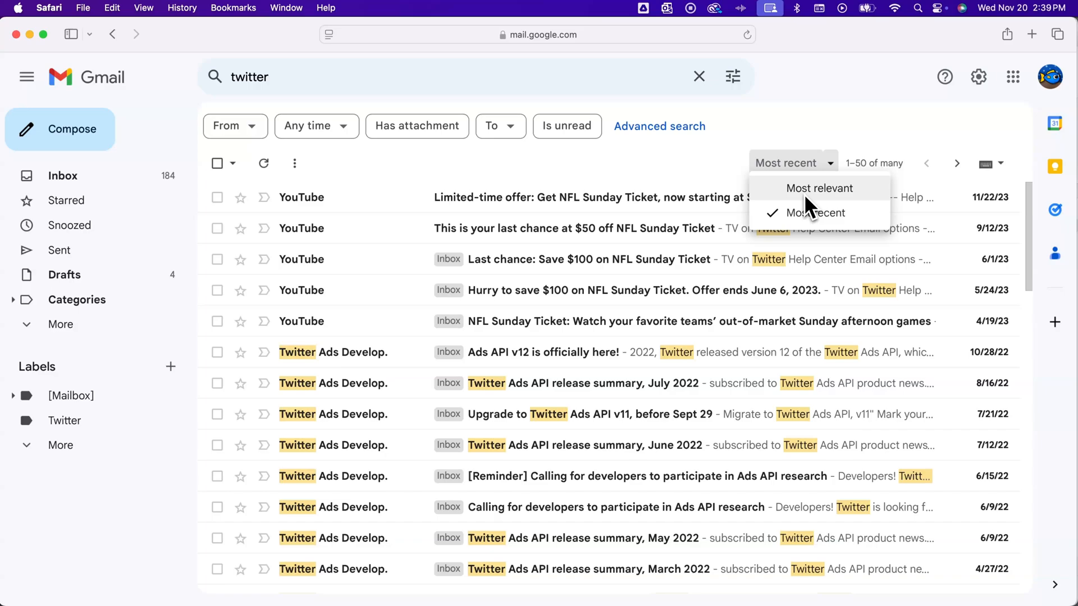
{"action": "mouse_move", "coordinate": [816, 218]}
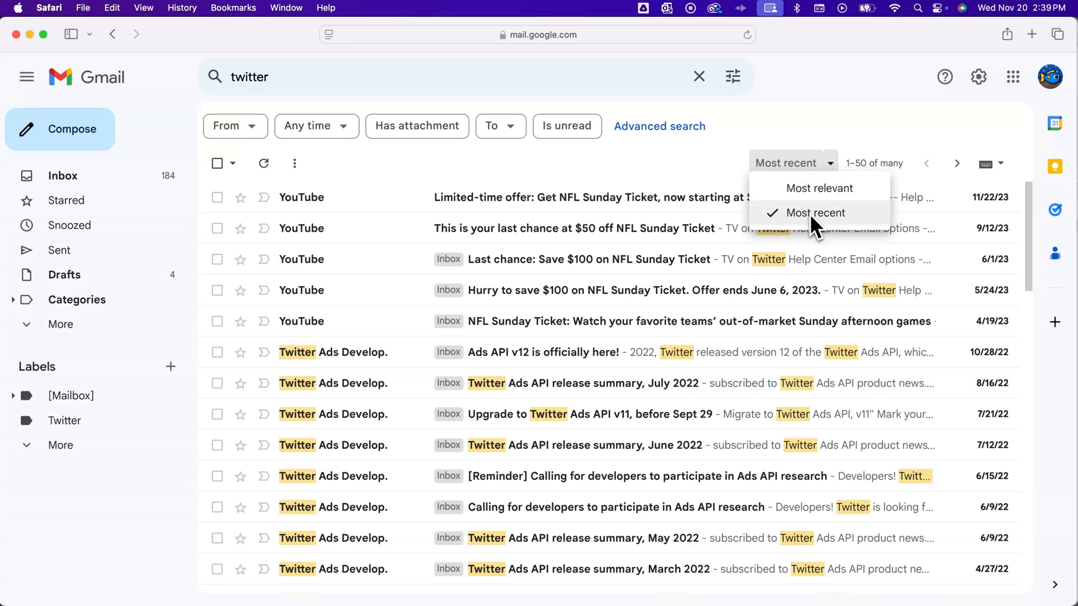
{"action": "left_click", "coordinate": [815, 213]}
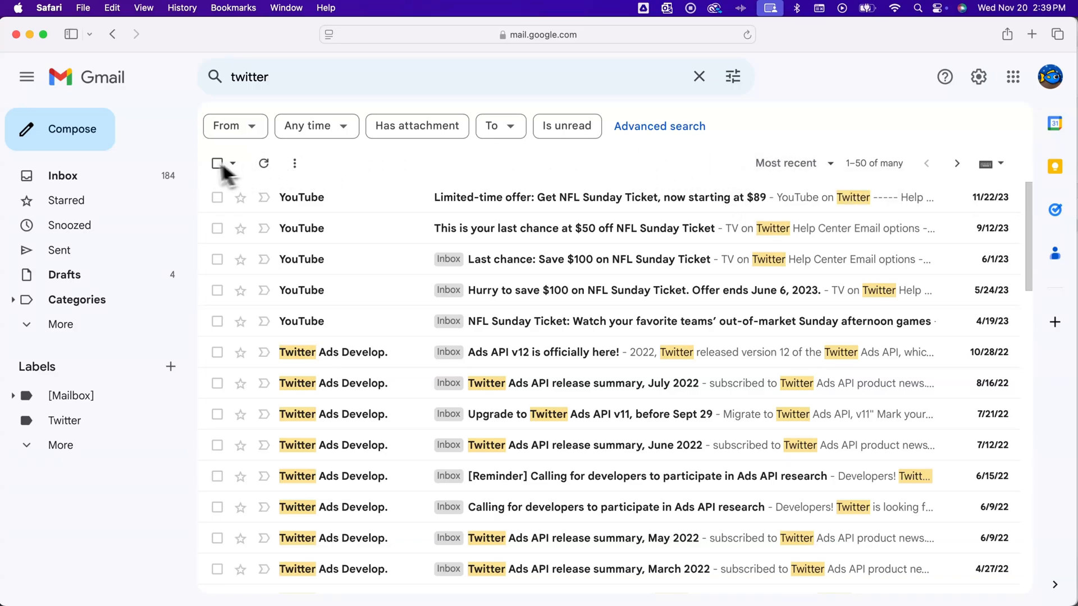
Select all search results and bulk-apply the Twitter label, confirming the action.
{"action": "left_click", "coordinate": [216, 164]}
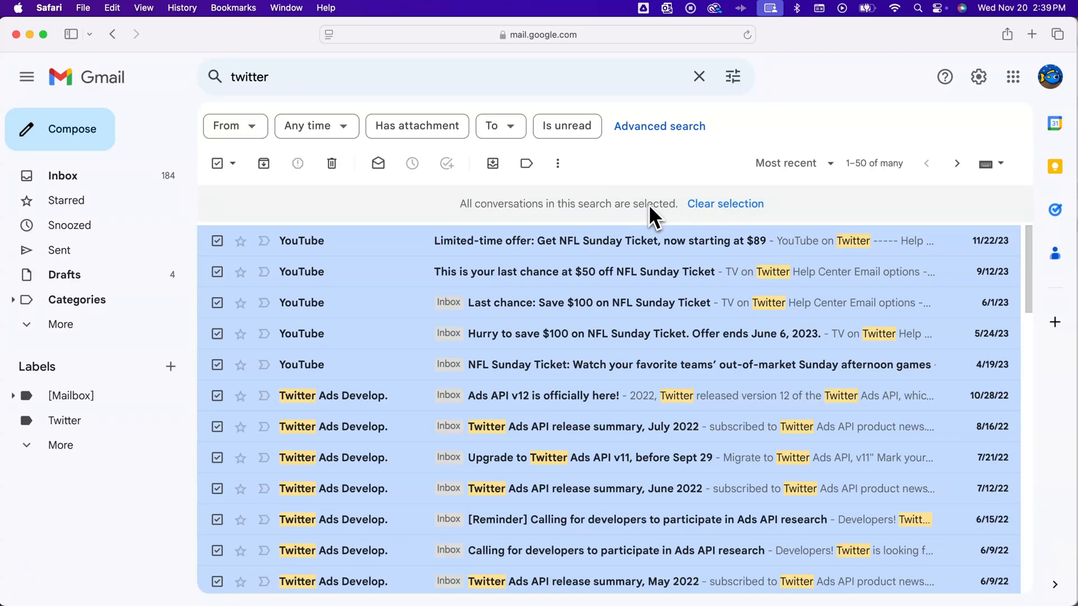
{"action": "mouse_move", "coordinate": [596, 193]}
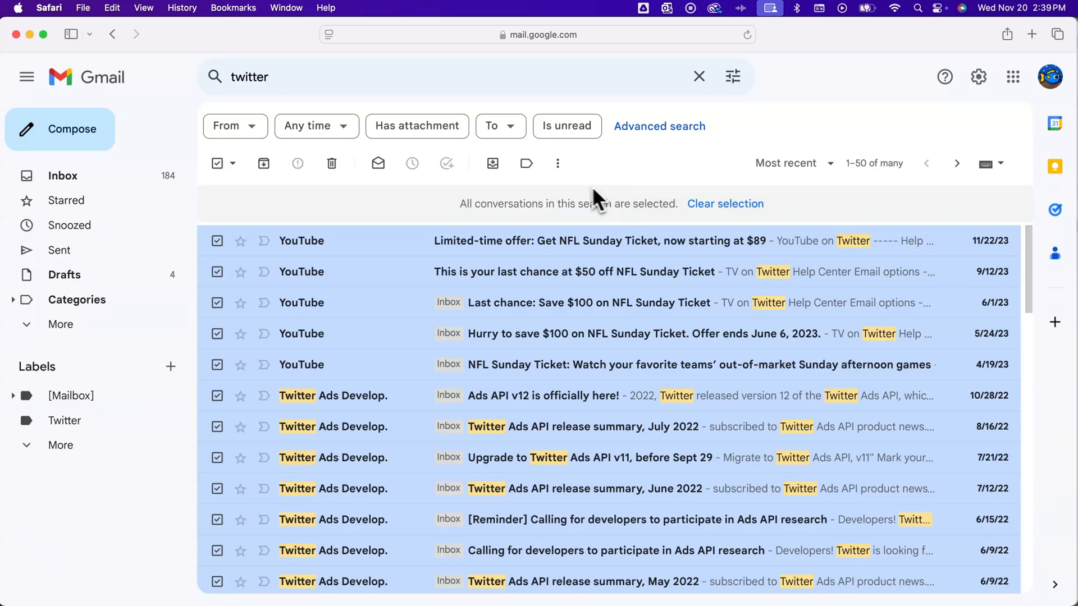
{"action": "mouse_move", "coordinate": [526, 163]}
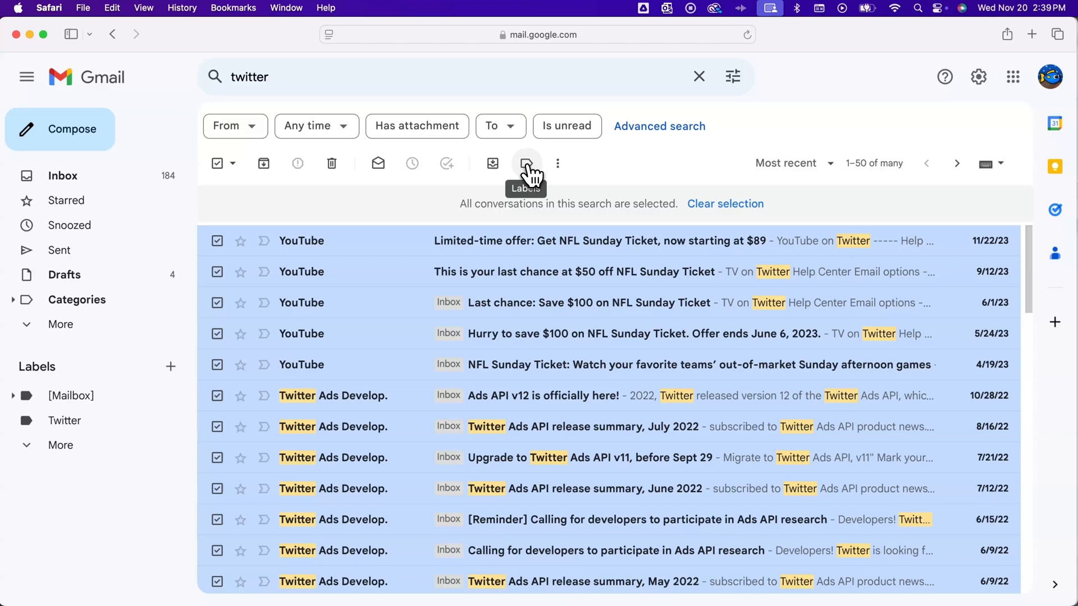
{"action": "left_click", "coordinate": [527, 163]}
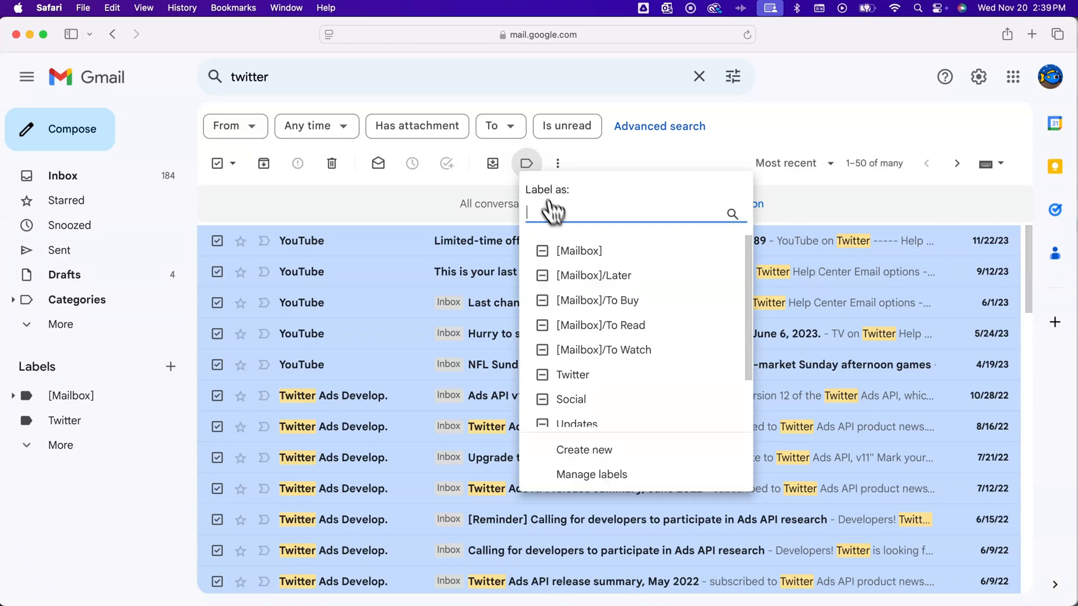
{"action": "mouse_move", "coordinate": [587, 378]}
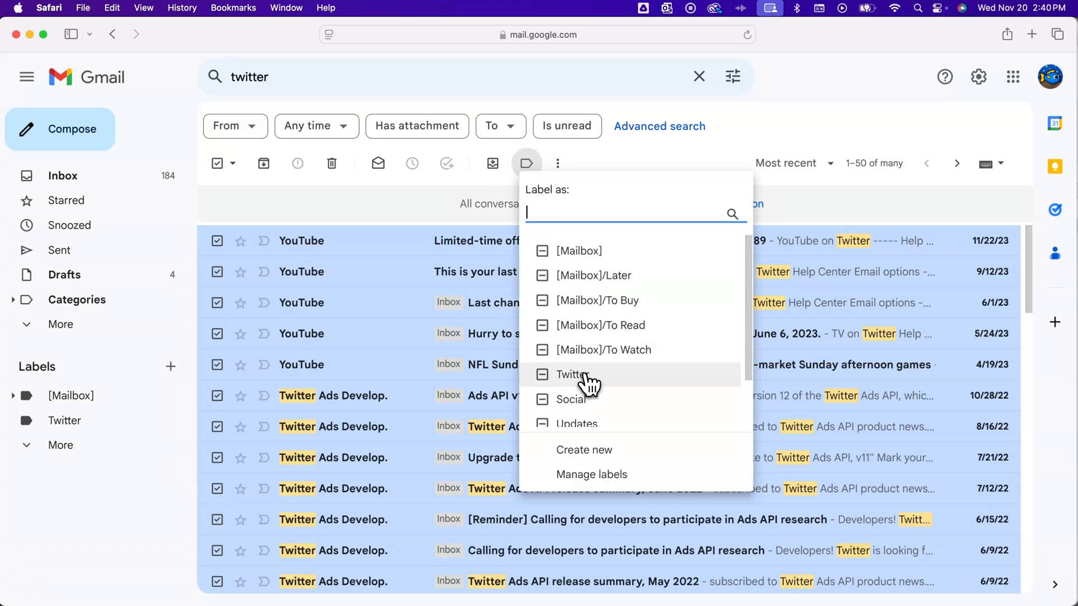
{"action": "mouse_move", "coordinate": [587, 381]}
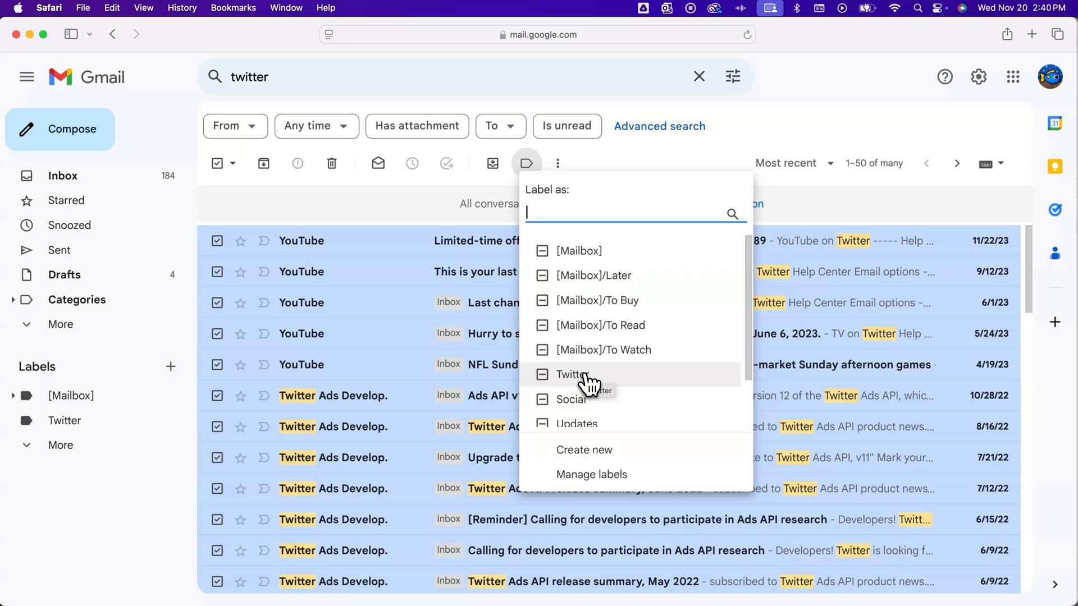
{"action": "left_click", "coordinate": [542, 375]}
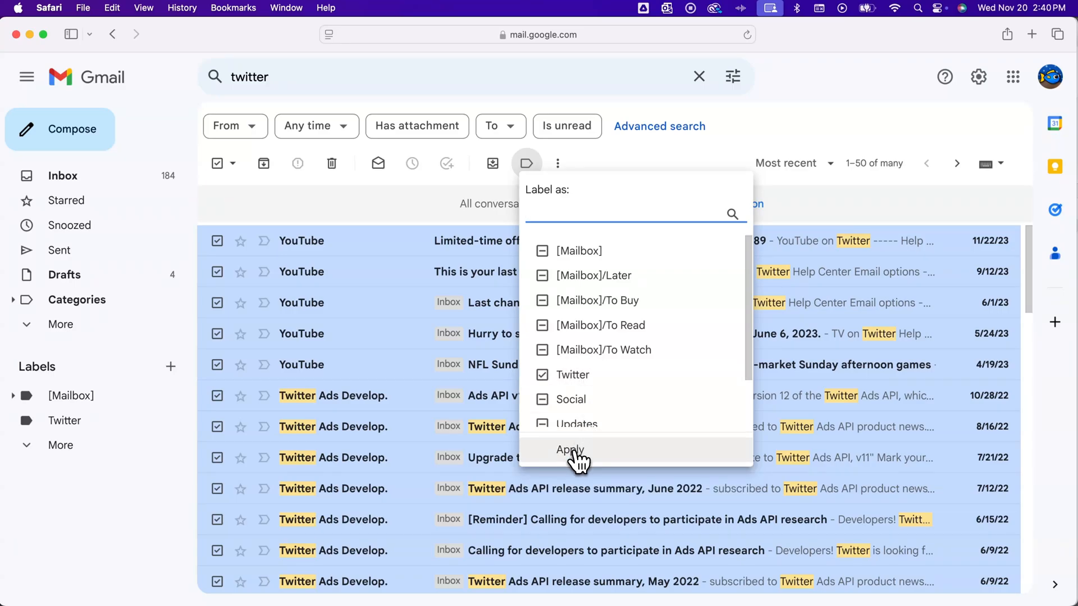
{"action": "left_click", "coordinate": [632, 213]}
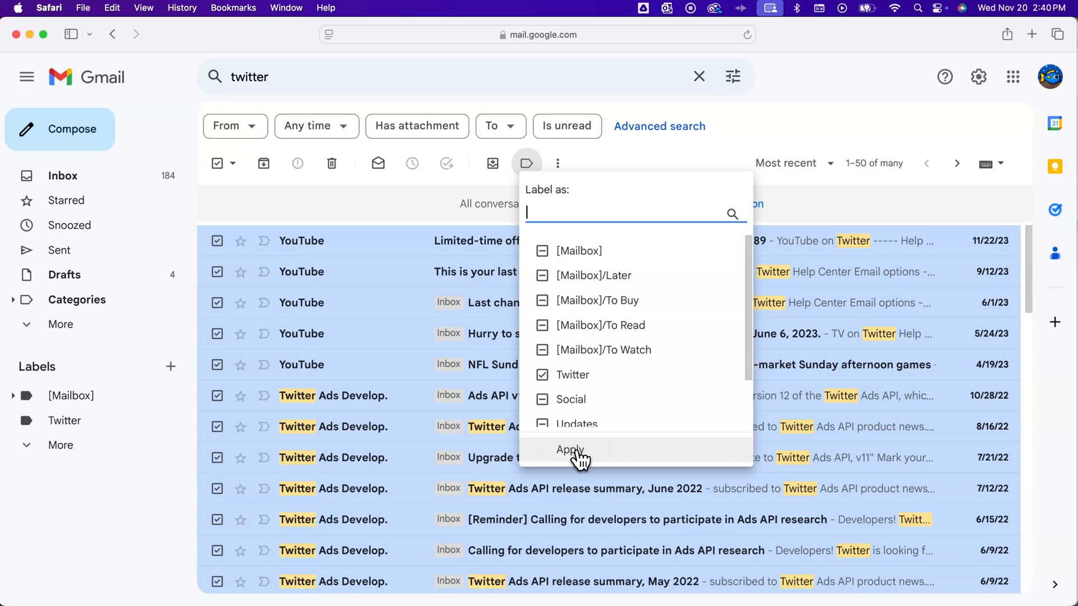
{"action": "left_click", "coordinate": [570, 450]}
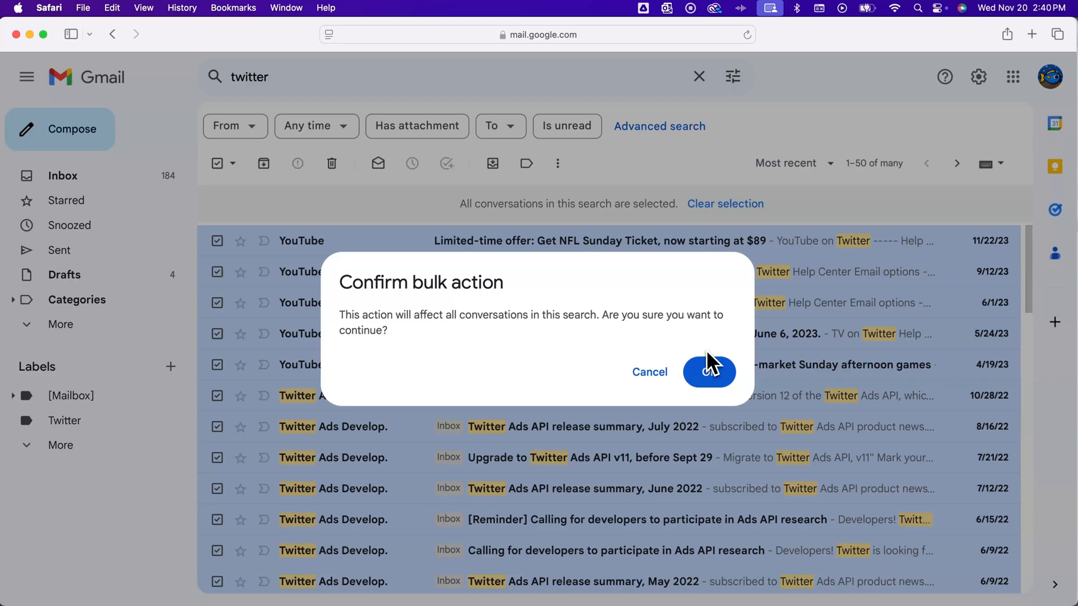
{"action": "mouse_move", "coordinate": [708, 358]}
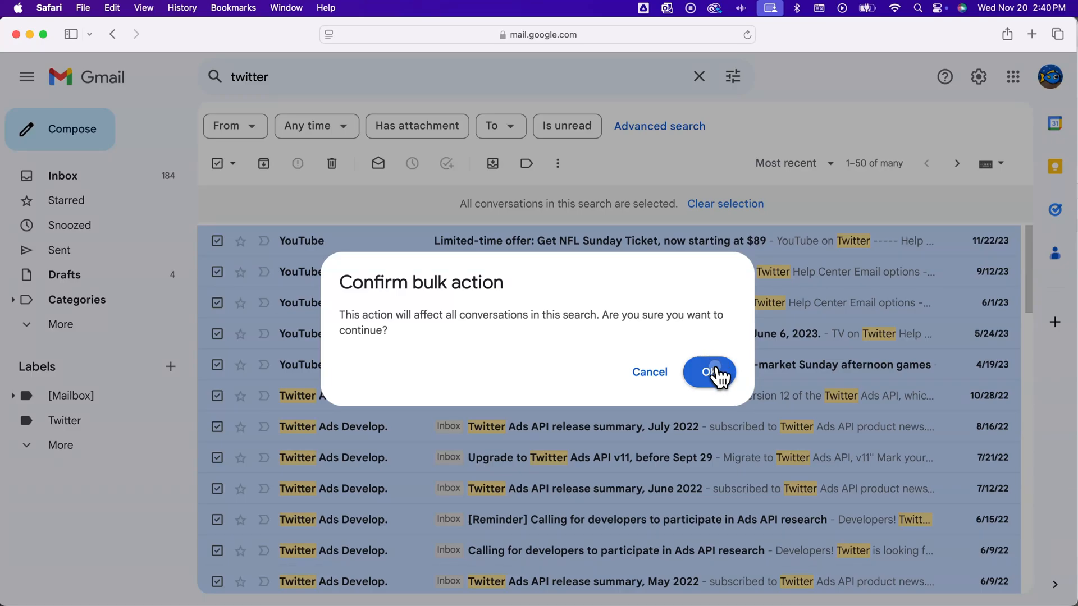
{"action": "left_click", "coordinate": [709, 372]}
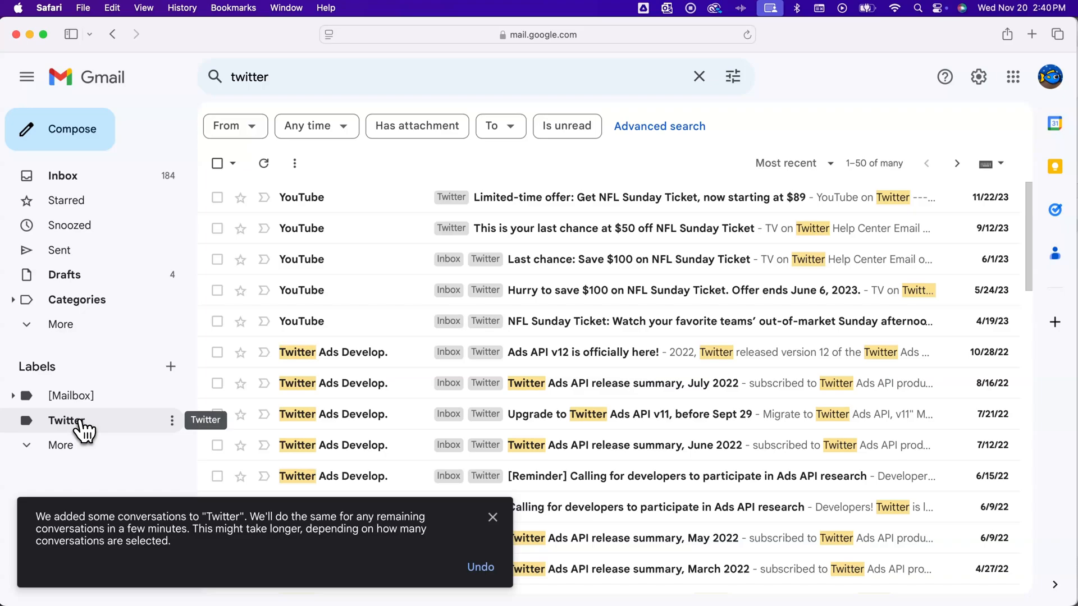
View the Twitter label's 100 conversations and select the YouTube emails at the top.
{"action": "left_click", "coordinate": [66, 421]}
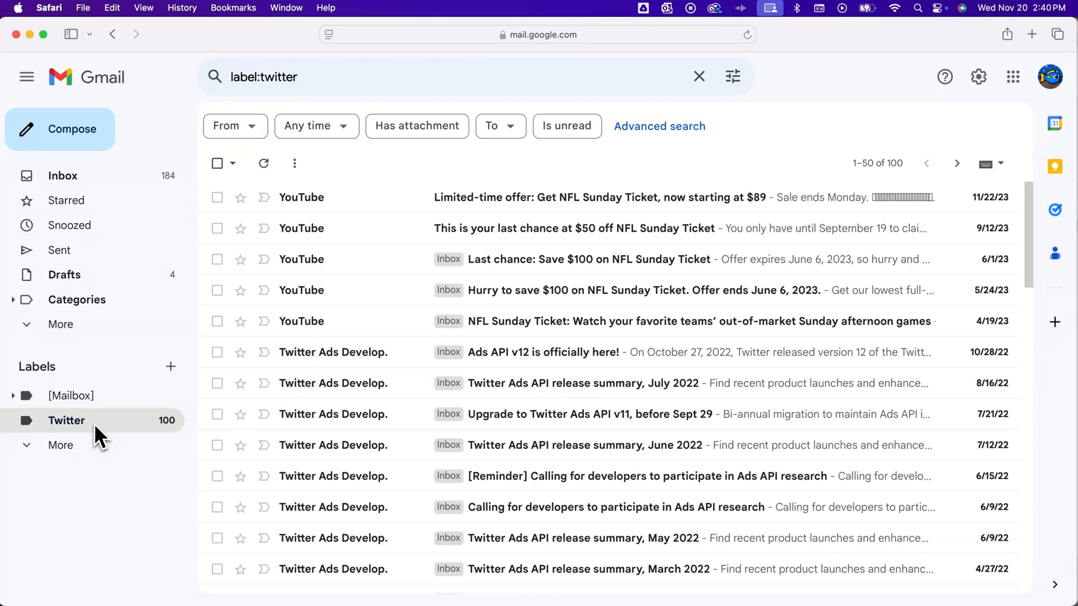
{"action": "mouse_move", "coordinate": [101, 437]}
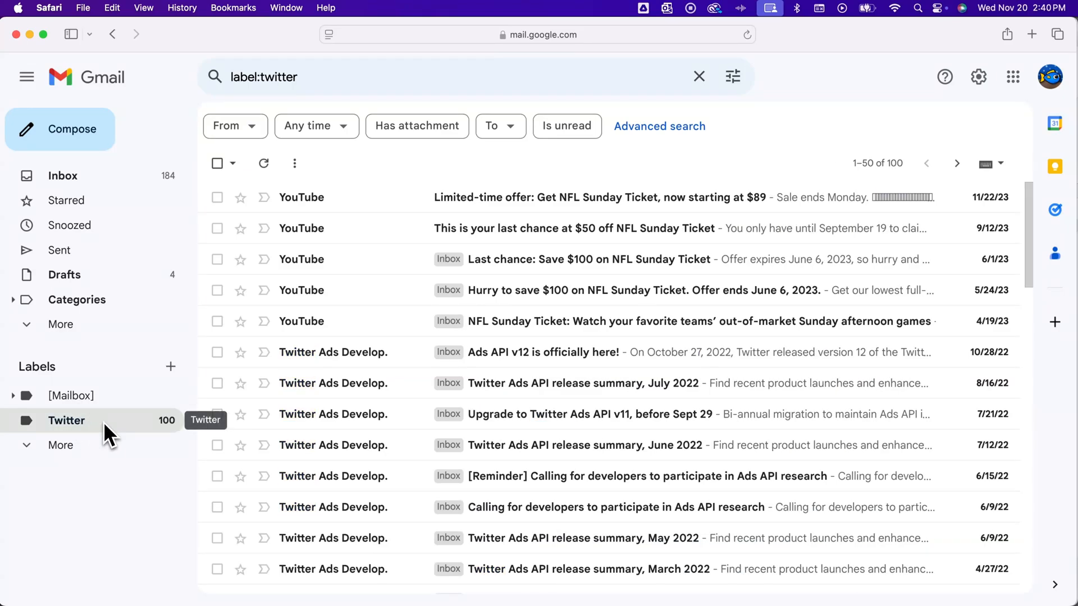
{"action": "mouse_move", "coordinate": [70, 447]}
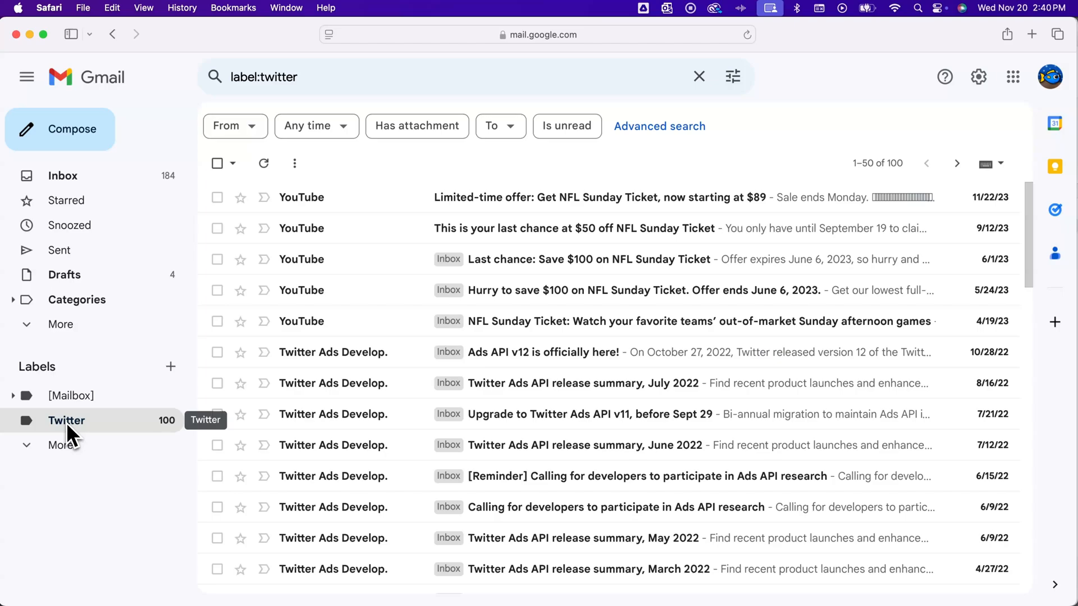
{"action": "mouse_move", "coordinate": [420, 337]}
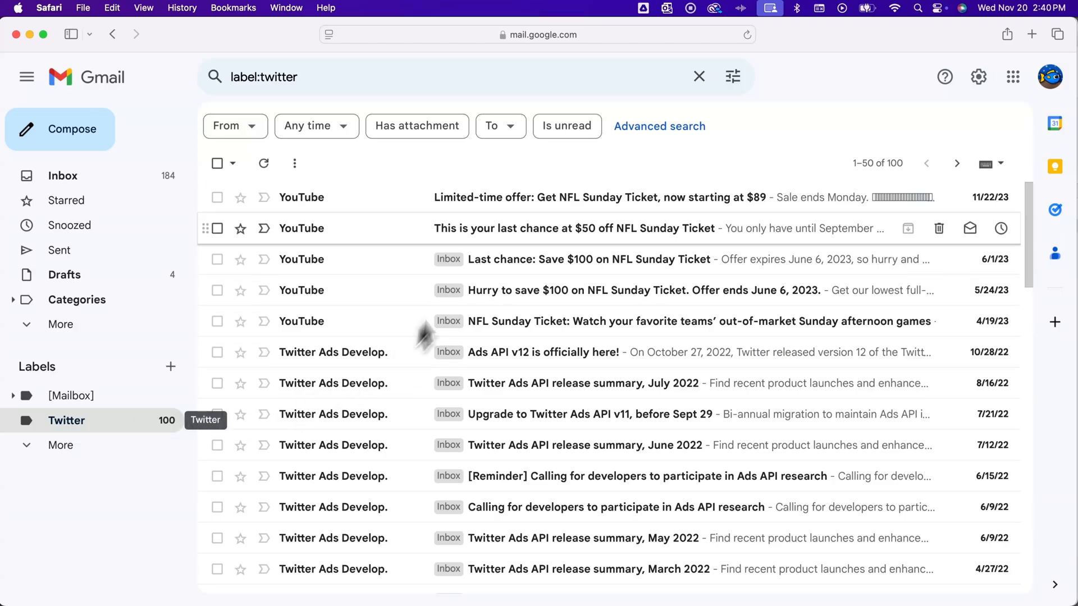
{"action": "scroll", "scroll_direction": "down", "scroll_amount": 3}
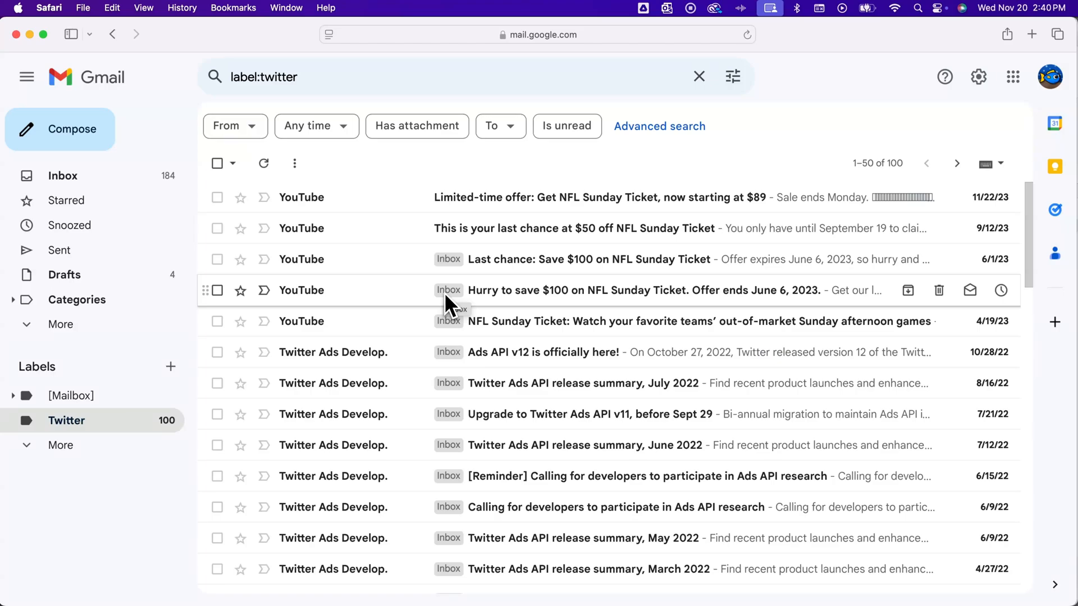
{"action": "left_click", "coordinate": [217, 198]}
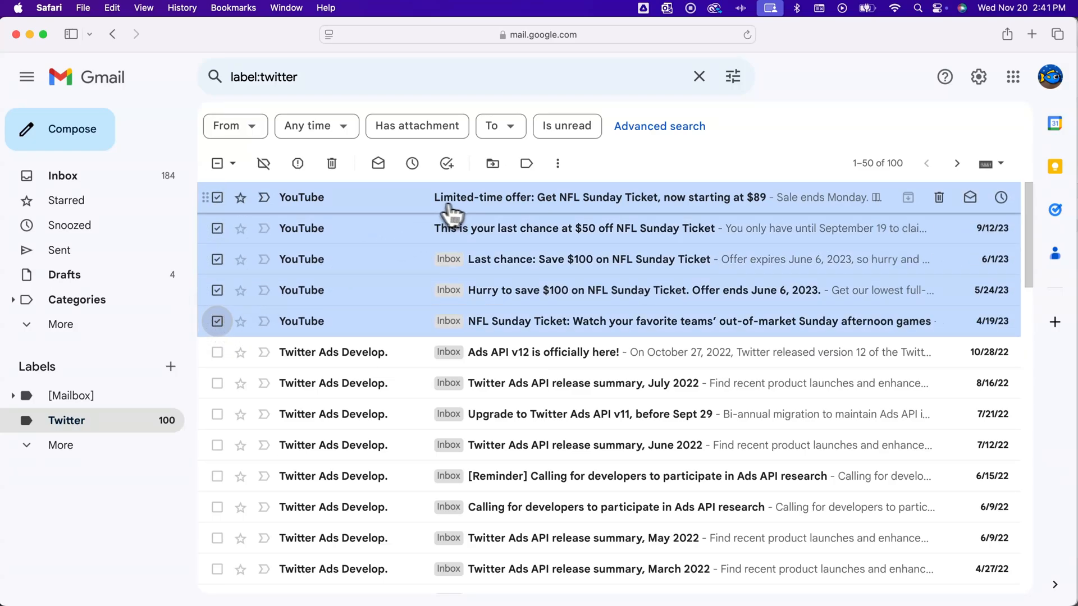
{"action": "mouse_move", "coordinate": [264, 163]}
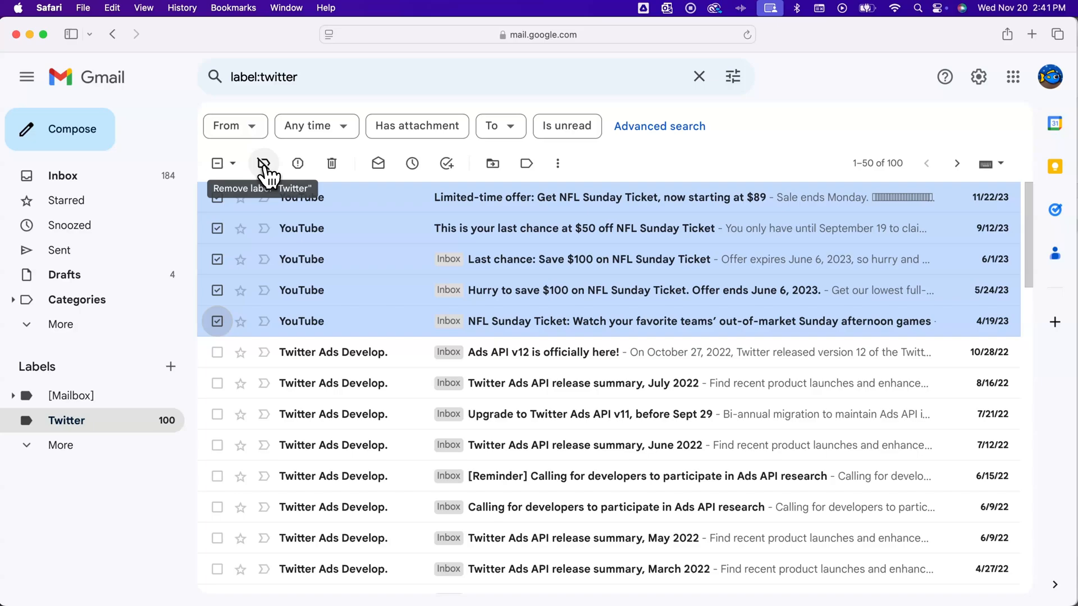
Remove the Twitter label from the five YouTube emails, leaving 95 conversations.
{"action": "left_click", "coordinate": [264, 163]}
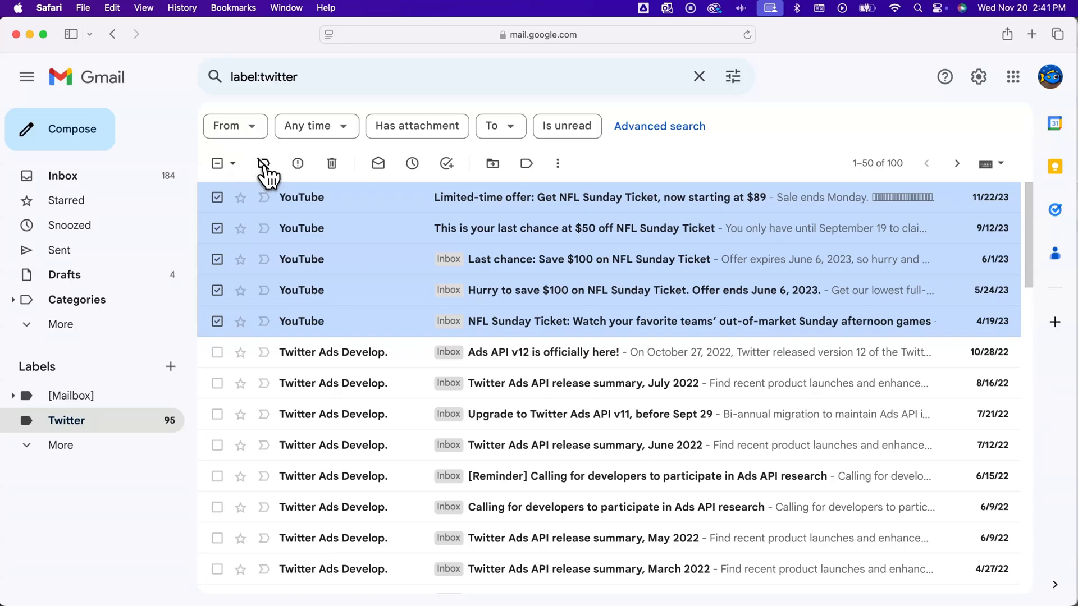
{"action": "left_click", "coordinate": [263, 164]}
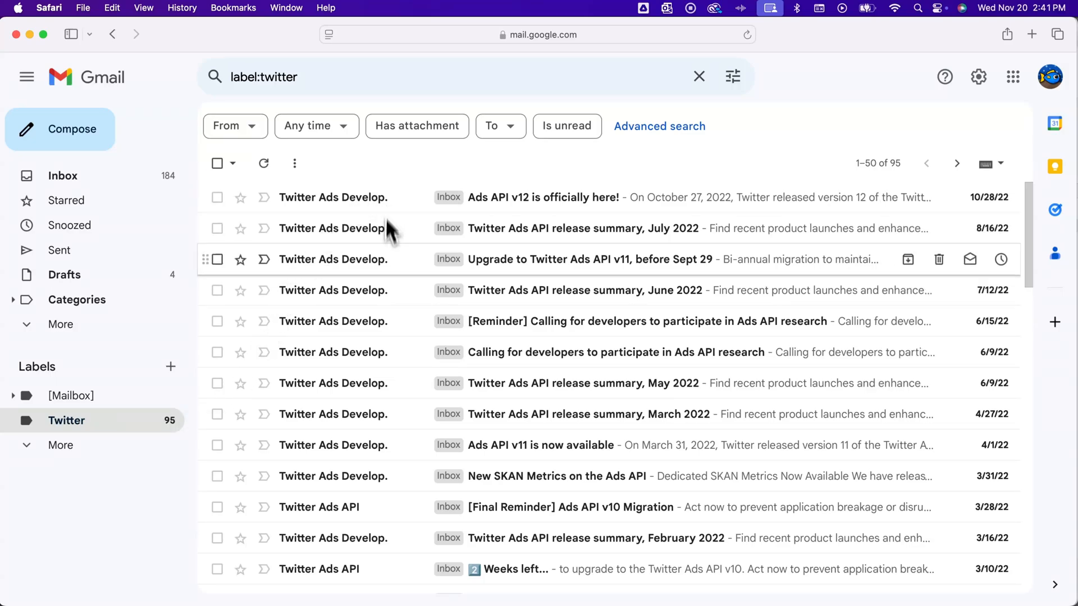
{"action": "left_click", "coordinate": [217, 352]}
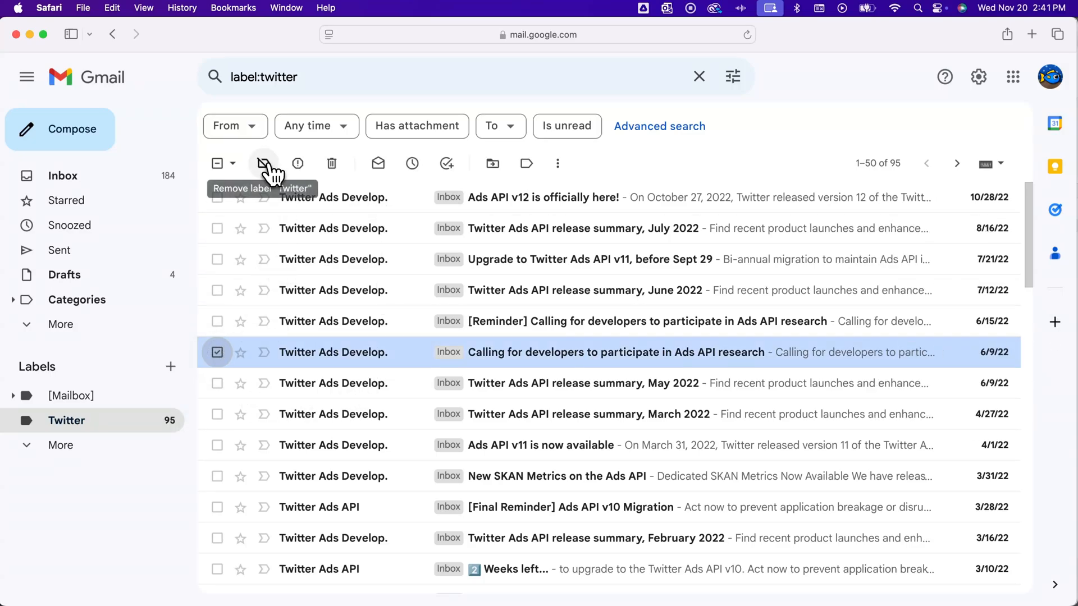
{"action": "left_click", "coordinate": [217, 353]}
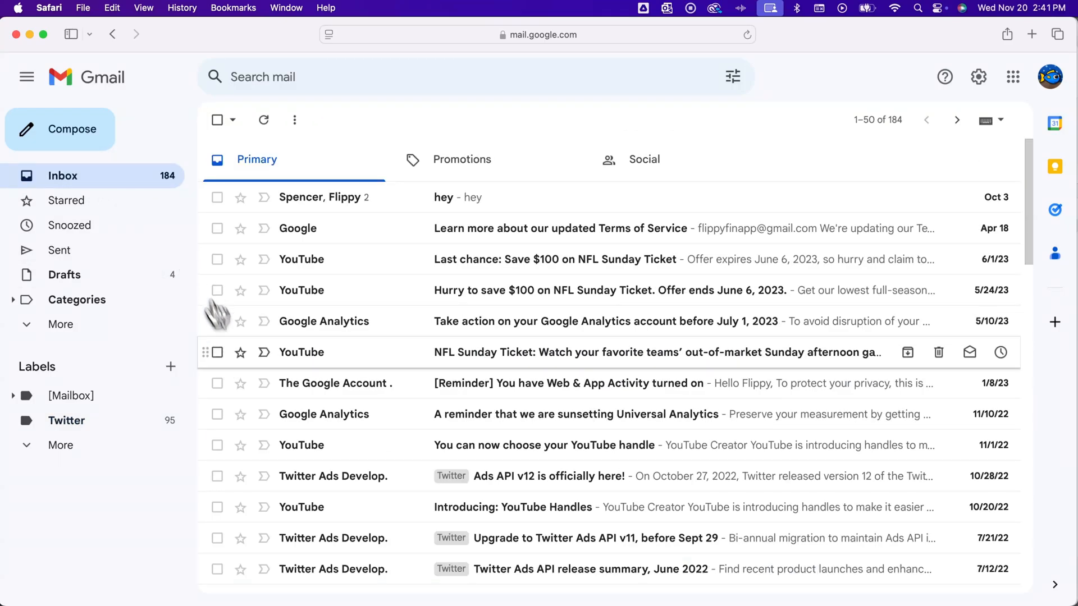
Select the 'Ads API v12 is officially here!' email and view its applied labels.
{"action": "scroll", "scroll_direction": "down", "scroll_amount": 3}
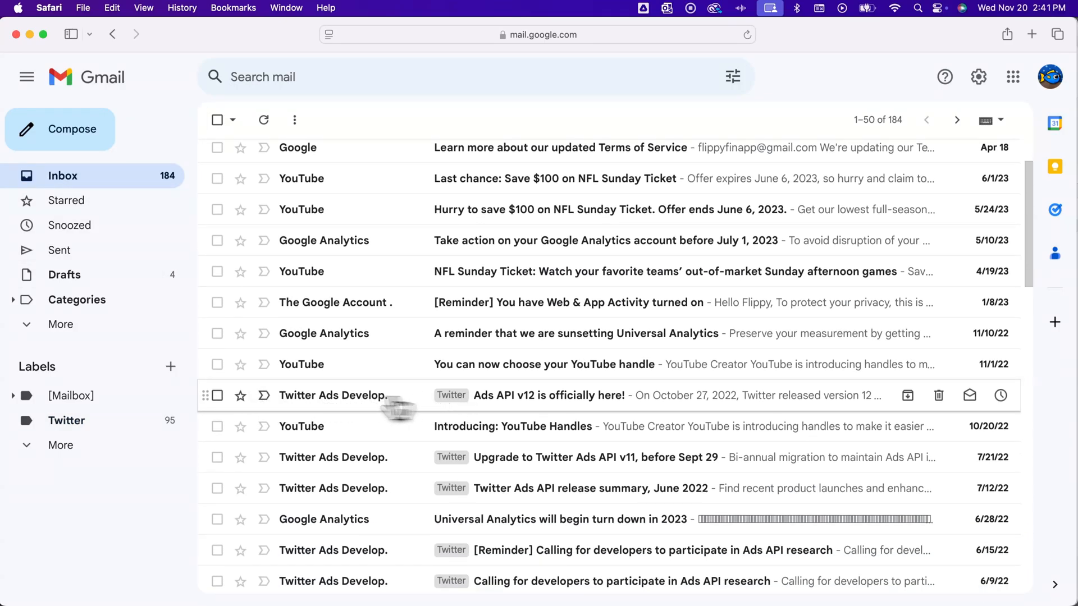
{"action": "left_click", "coordinate": [217, 396]}
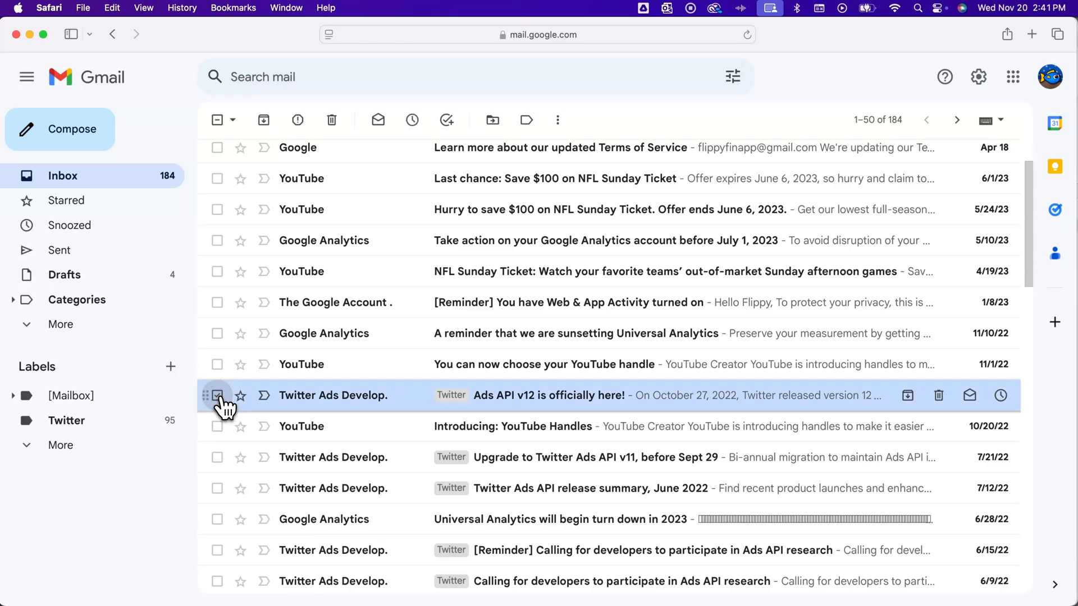
{"action": "left_click", "coordinate": [217, 395]}
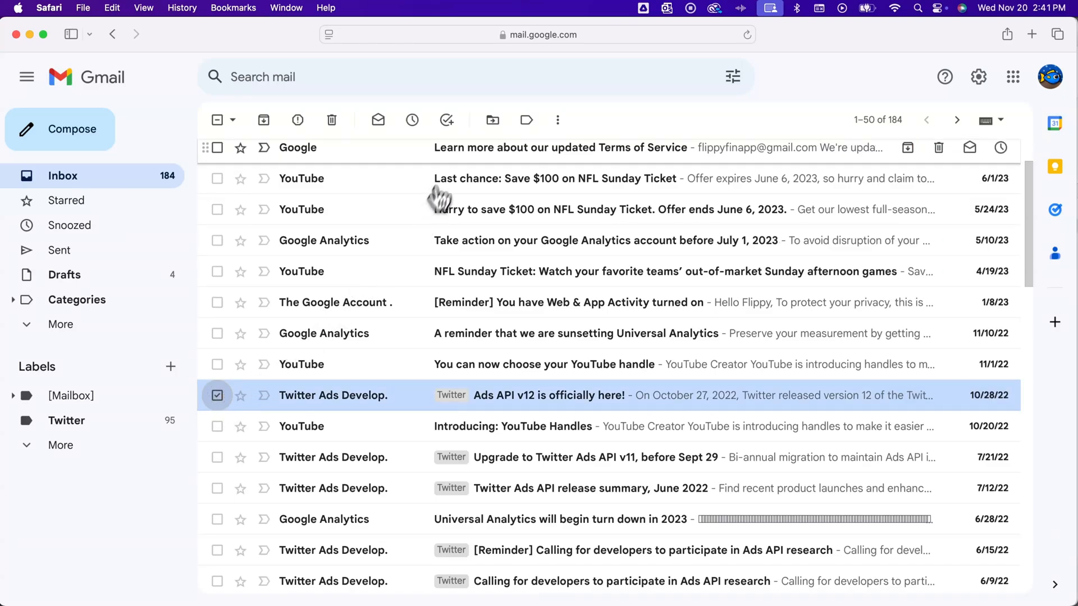
{"action": "mouse_move", "coordinate": [527, 120]}
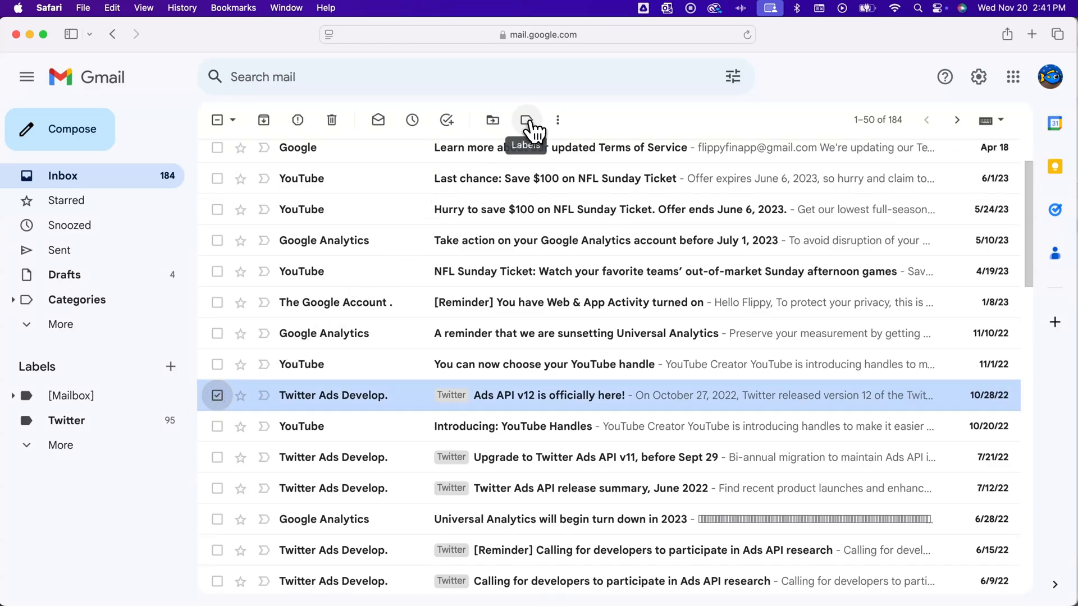
{"action": "left_click", "coordinate": [527, 119]}
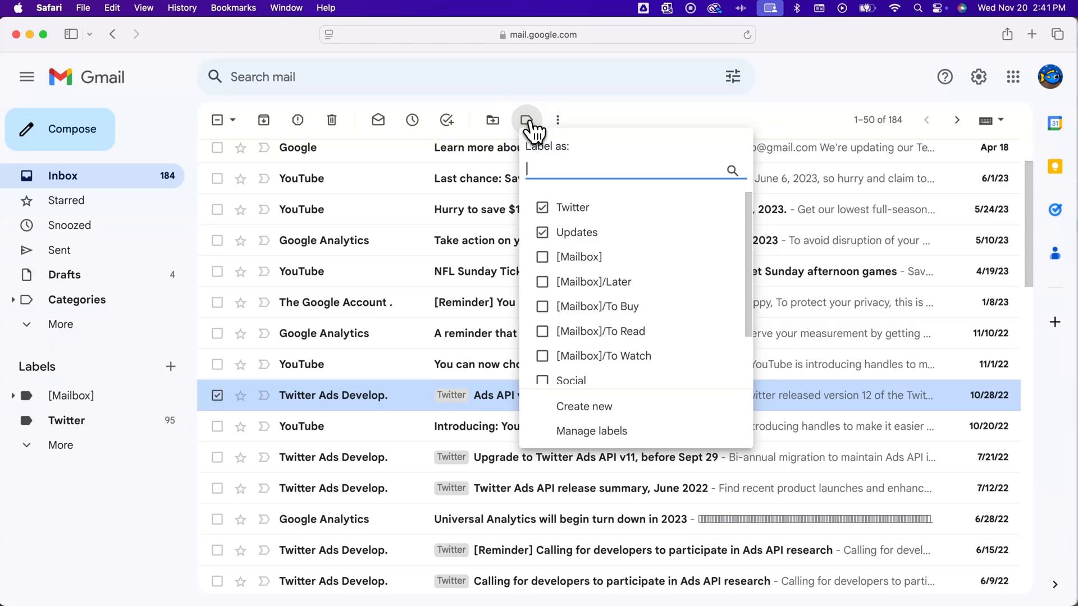